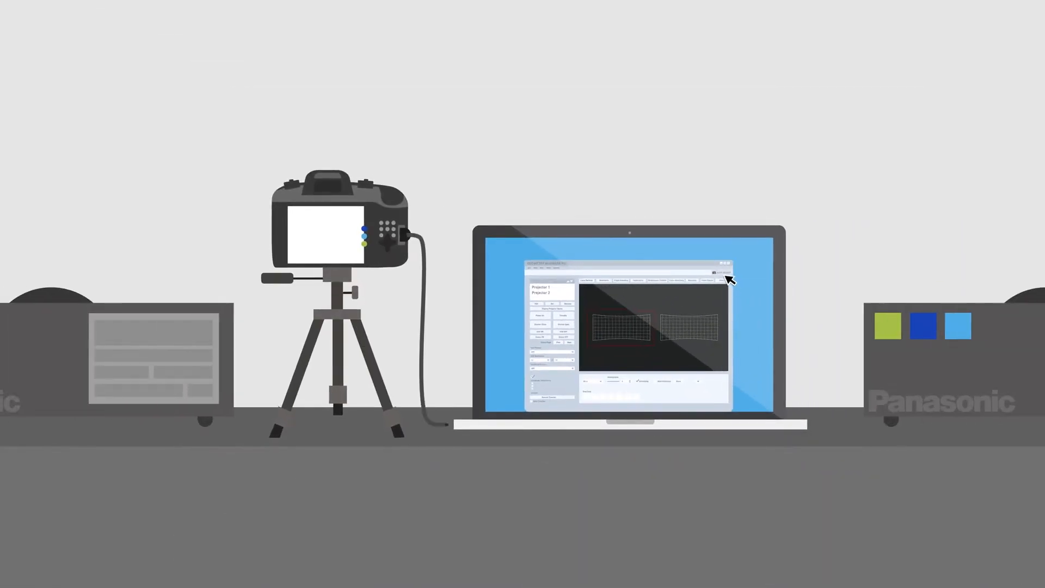
Open the Auto Screen Adjustment dialog listing geometry, edge blending, colour, white balance and black level options.
{"action": "left_click", "coordinate": [717, 272]}
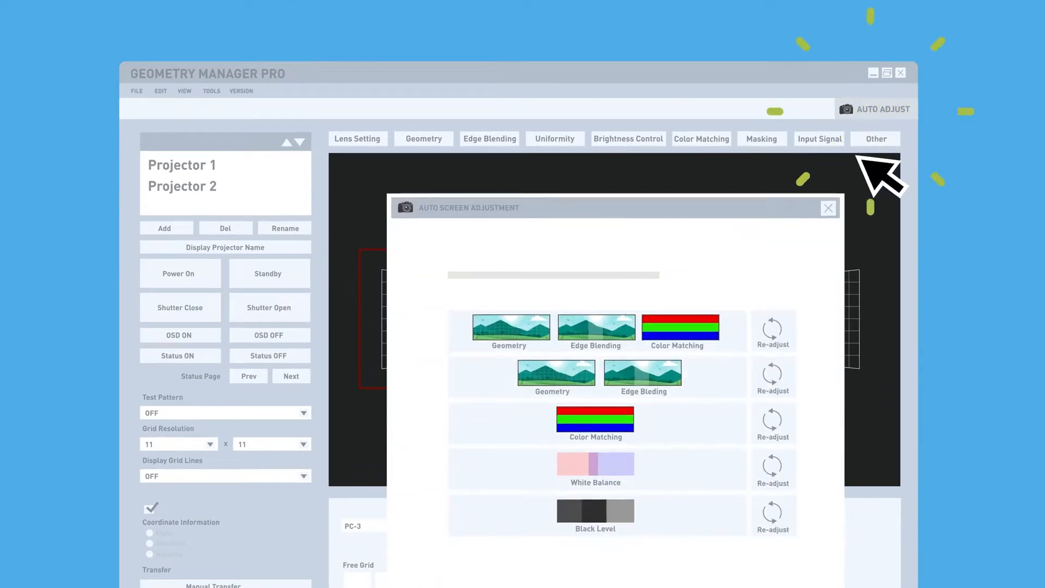